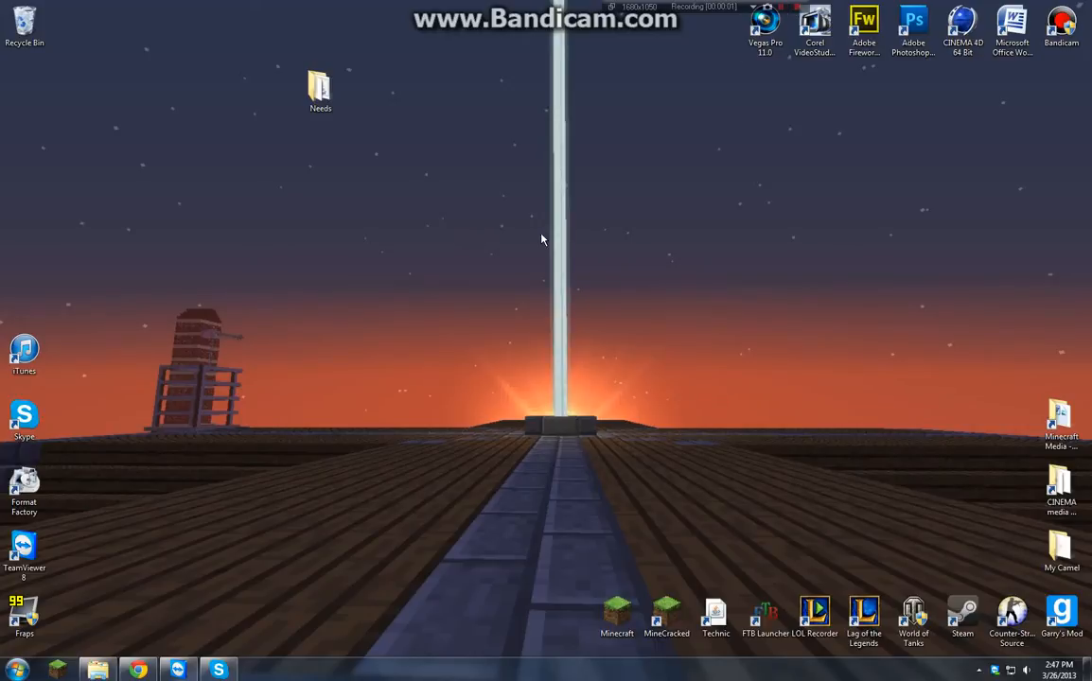
# Create a new desktop folder named 'Test Server'.
pyautogui.rightClick(542, 239)
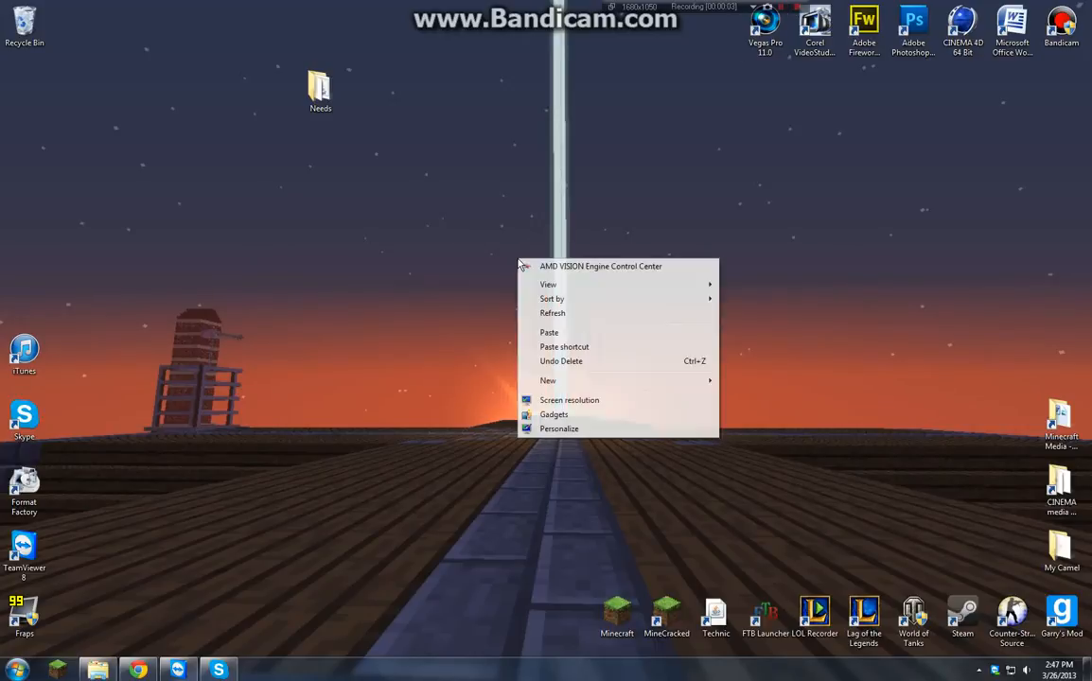
pyautogui.click(547, 380)
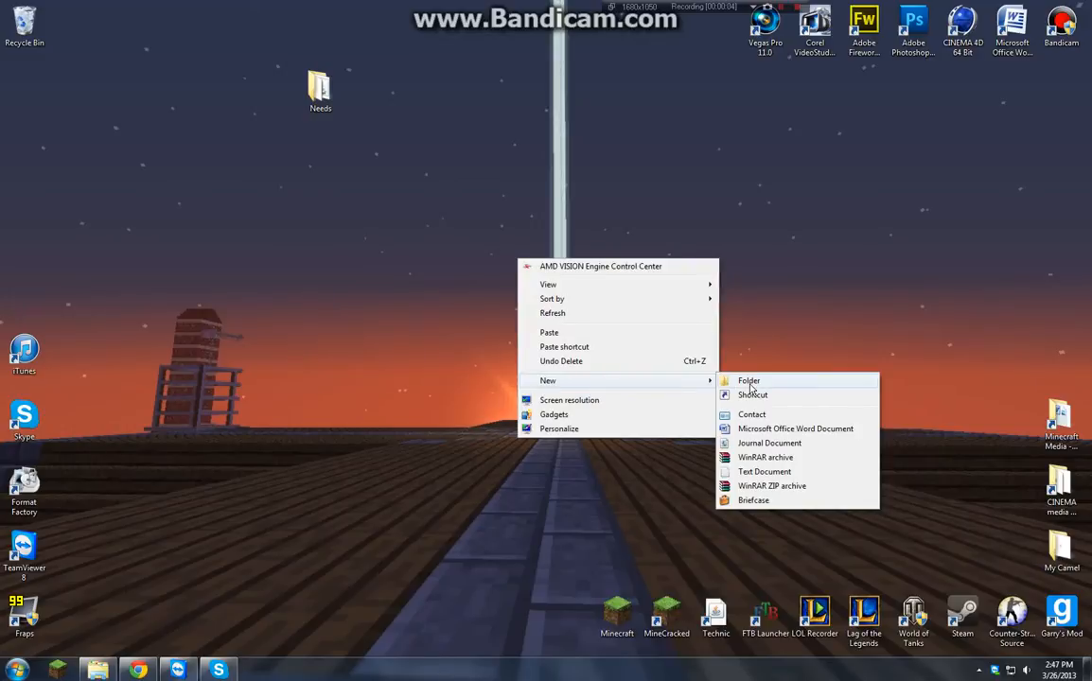
pyautogui.click(749, 381)
pyautogui.write('Test Server')
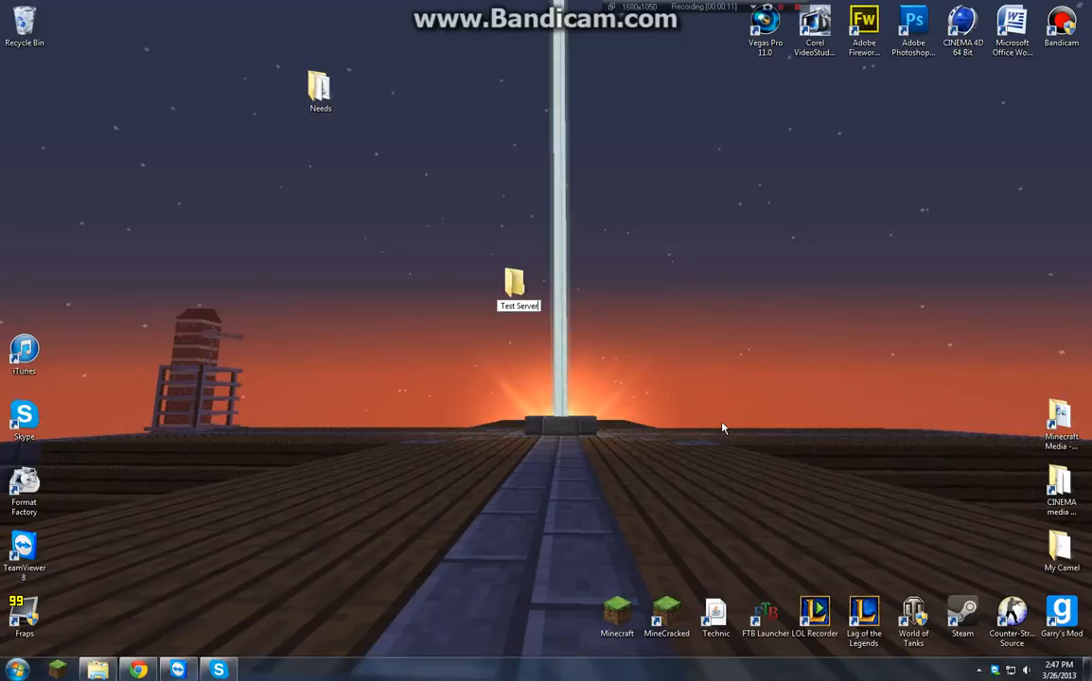
pyautogui.doubleClick(514, 281)
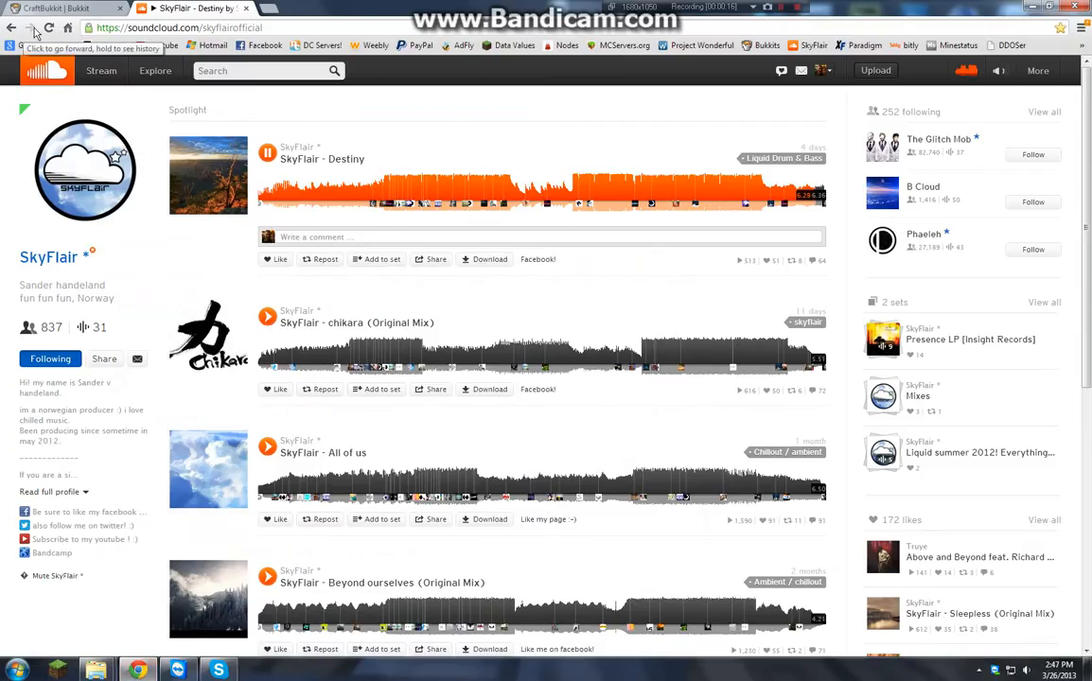
pyautogui.moveTo(341, 126)
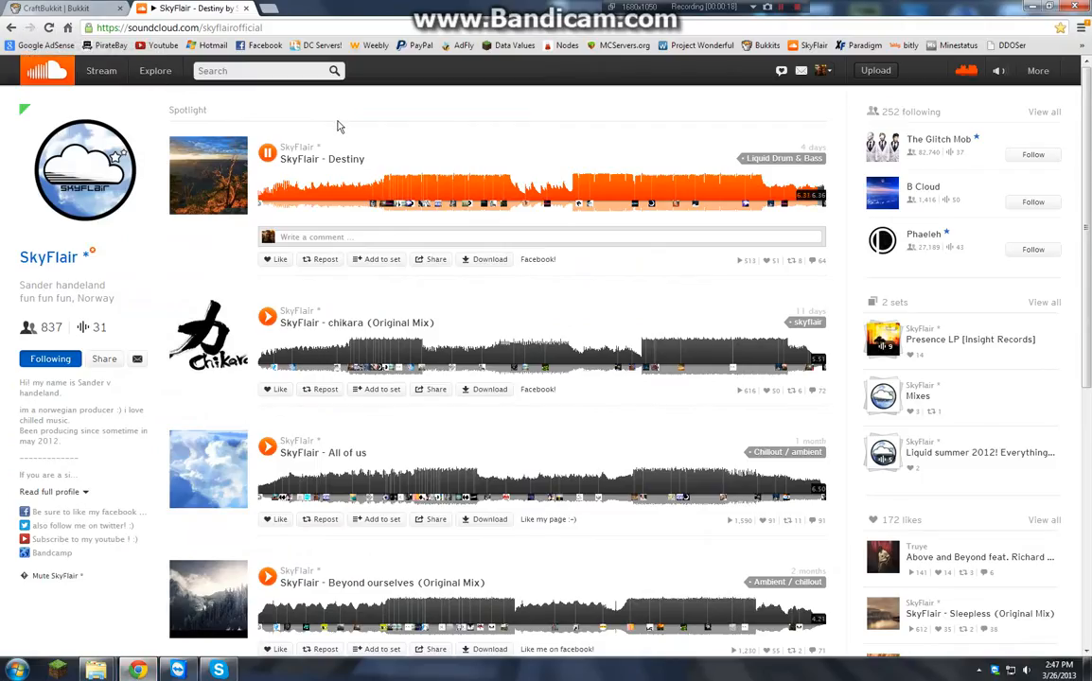
pyautogui.moveTo(444, 104)
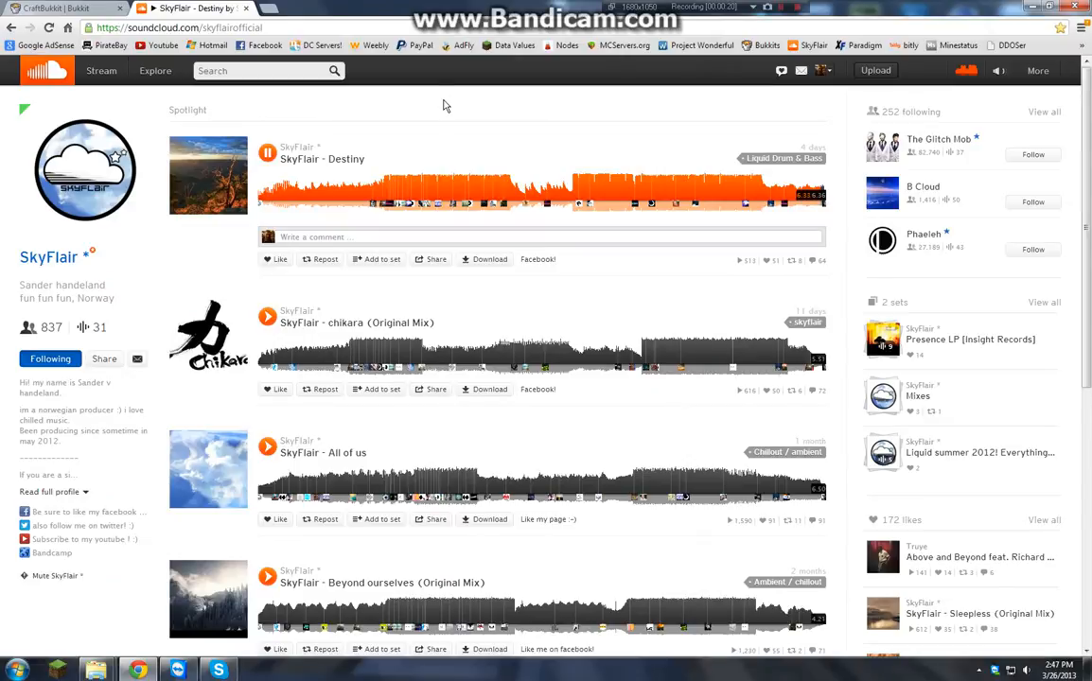
pyautogui.click(62, 9)
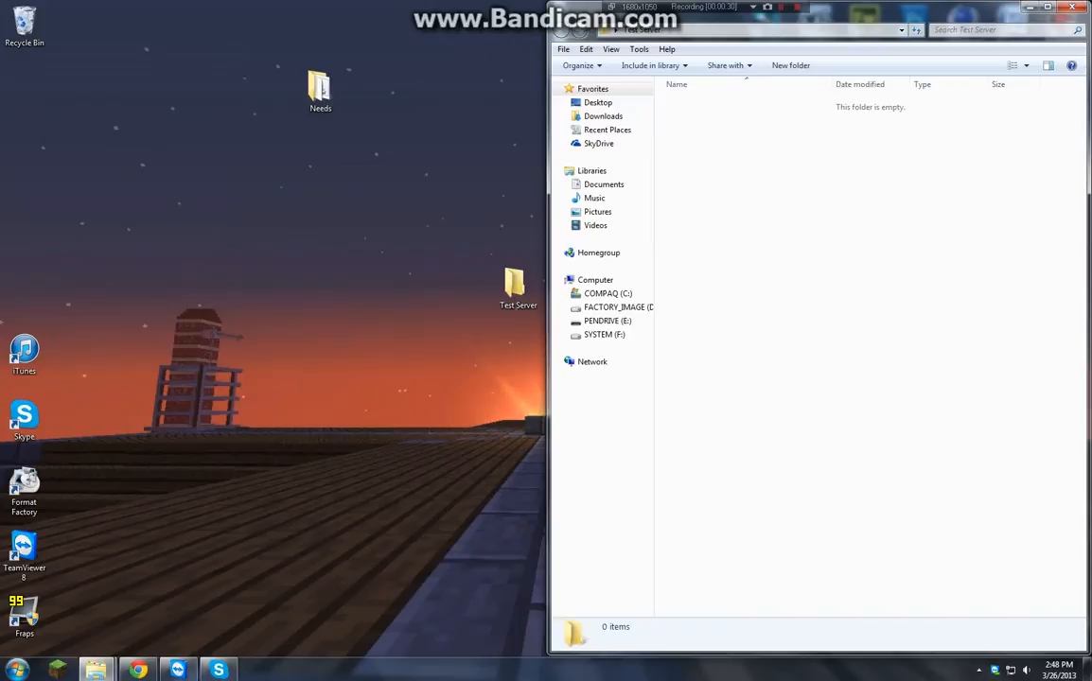
# Open the Needs folder and select the craftbukkit jar file.
pyautogui.doubleClick(320, 85)
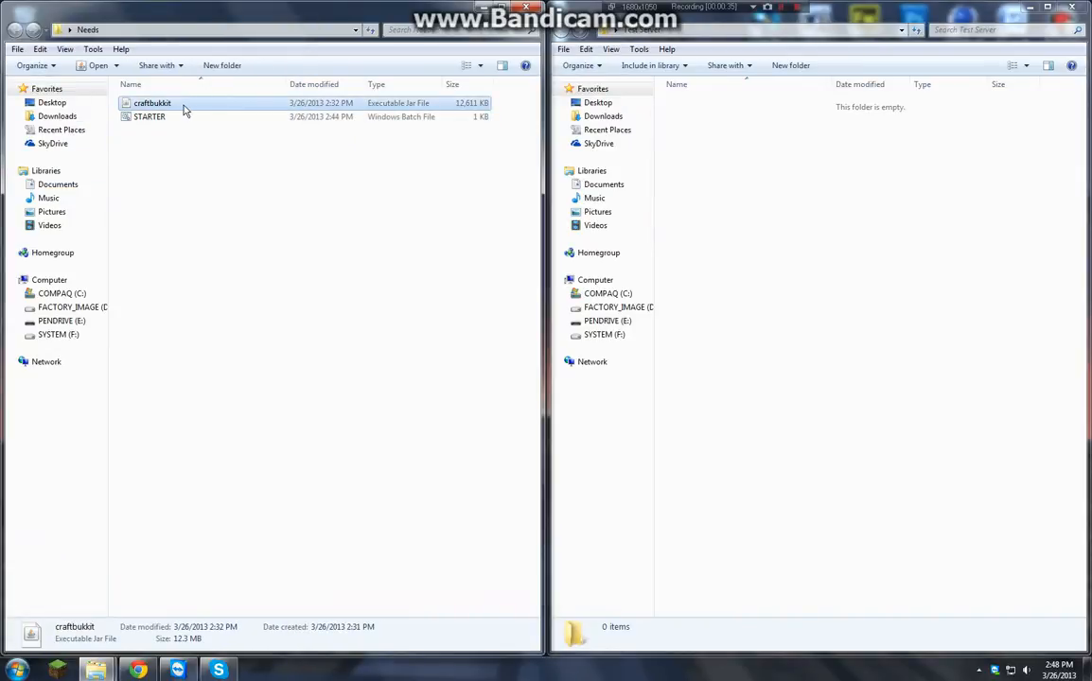
pyautogui.click(152, 102)
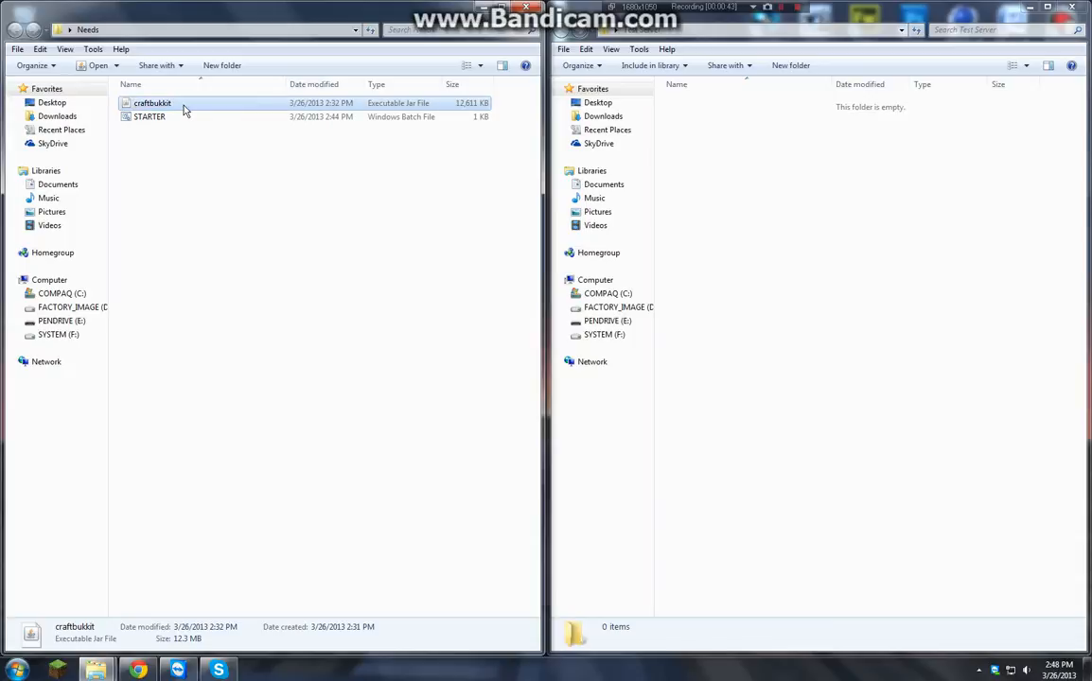
pyautogui.moveTo(183, 104)
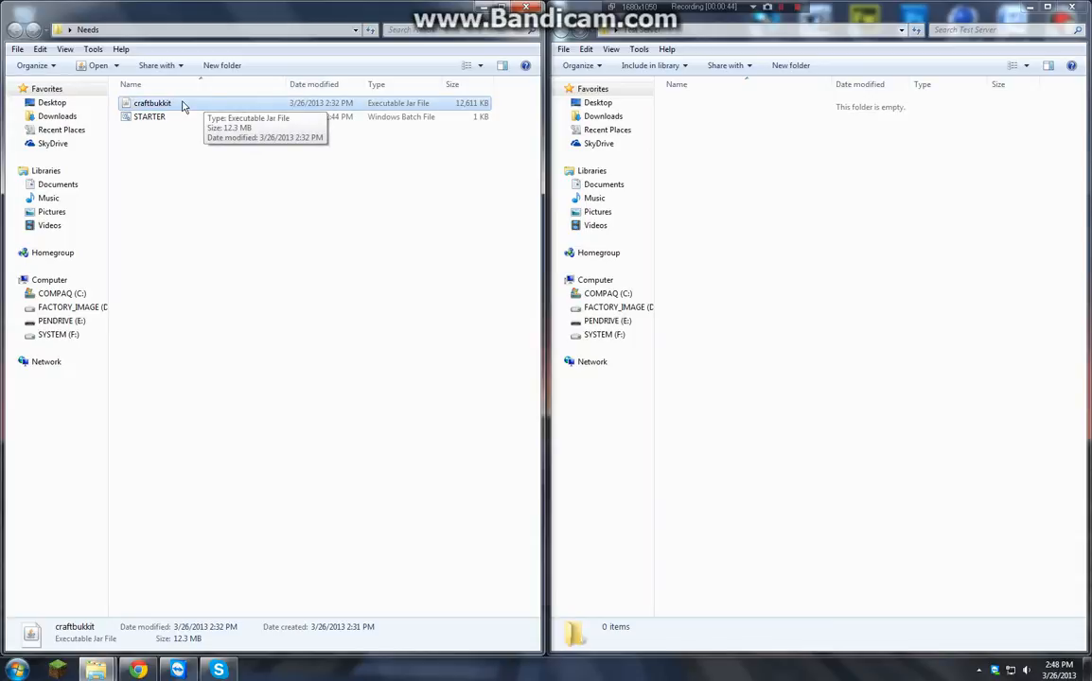
pyautogui.moveTo(804, 181)
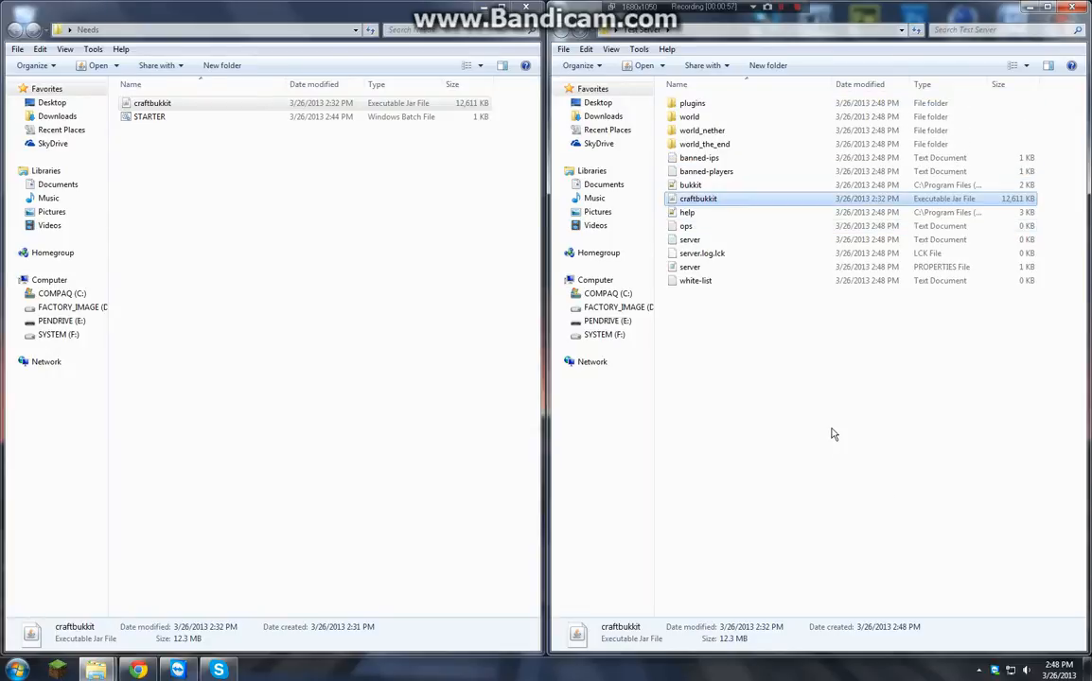
# Open server.properties from Test Server in Notepad.
pyautogui.click(690, 266)
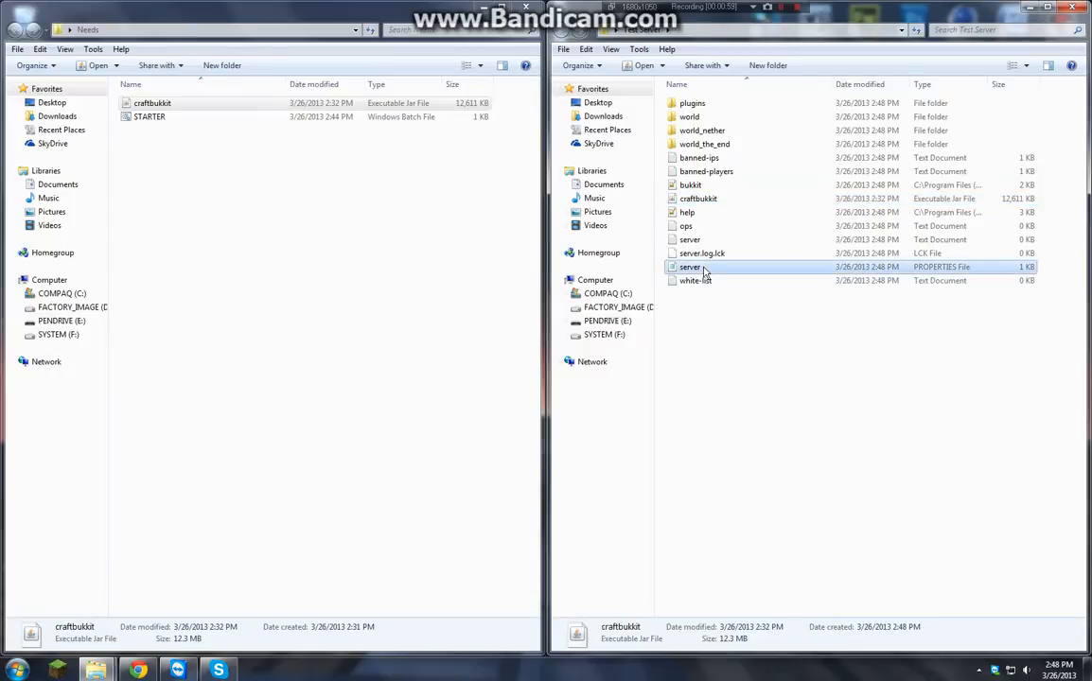
pyautogui.doubleClick(689, 267)
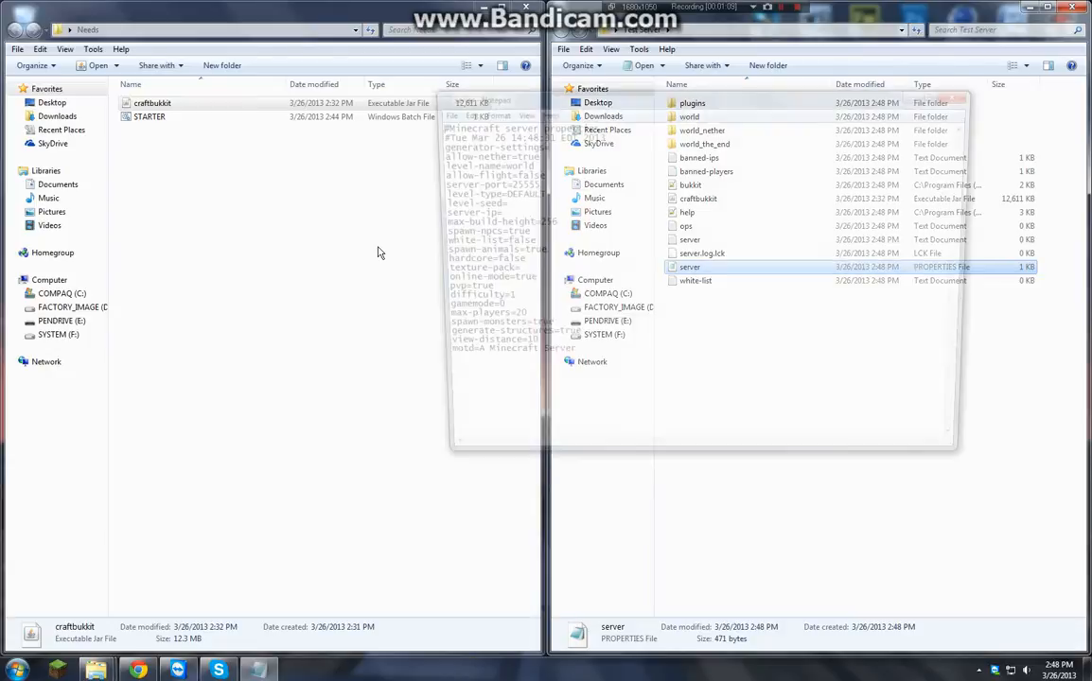
pyautogui.doubleClick(689, 267)
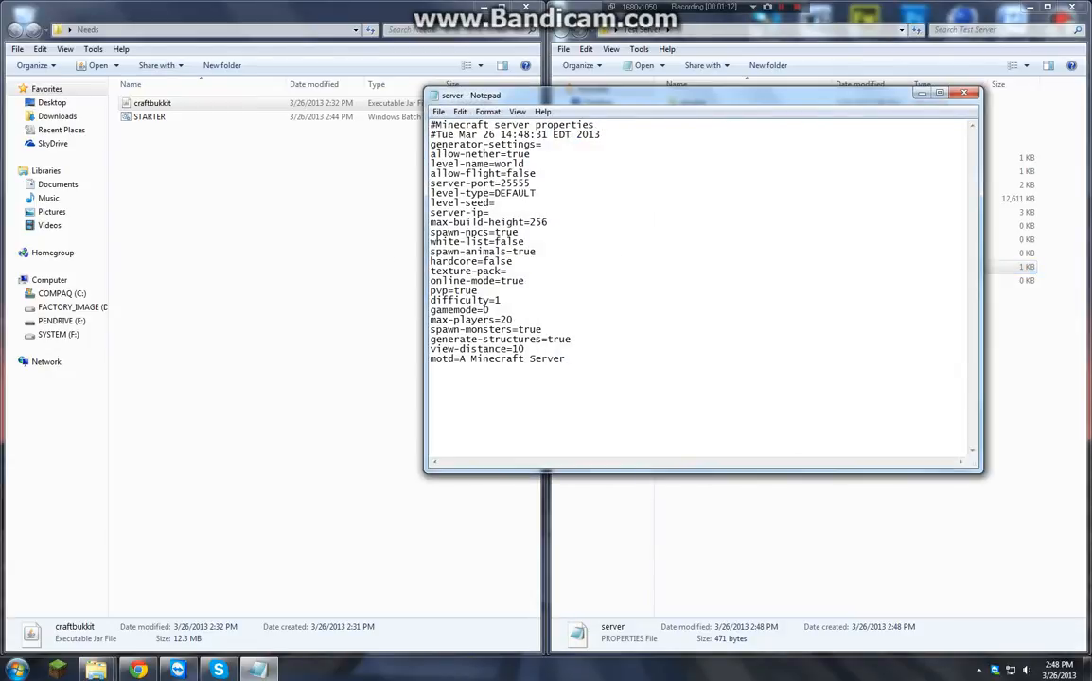
# Set white-list=true in server.properties and close Notepad.
pyautogui.doubleClick(509, 242)
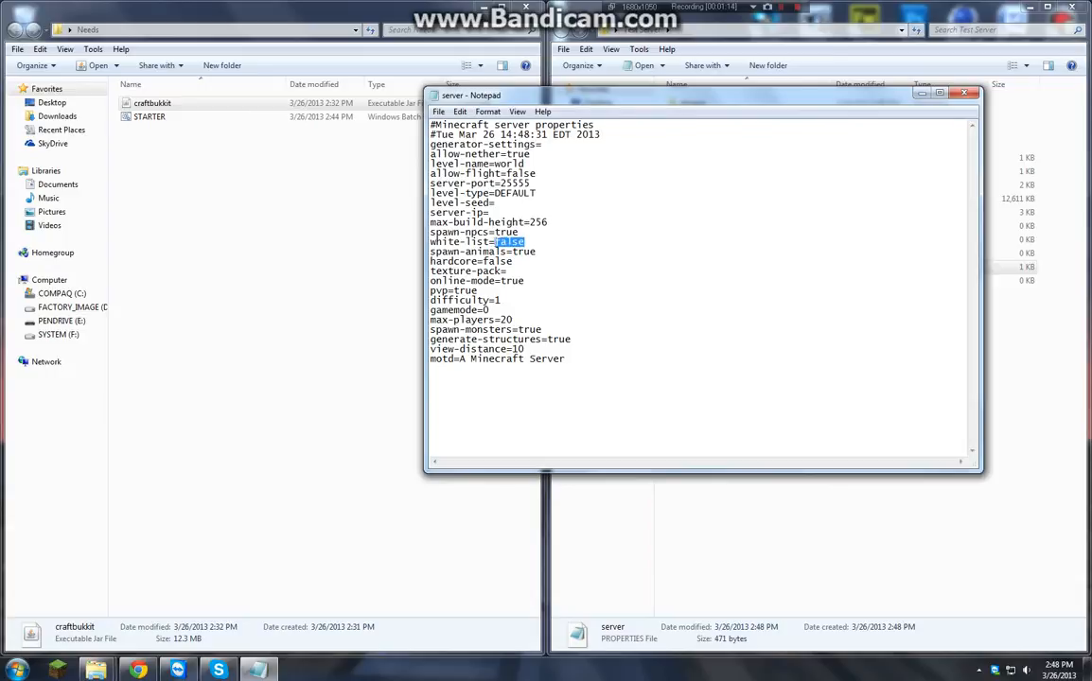
pyautogui.write('true')
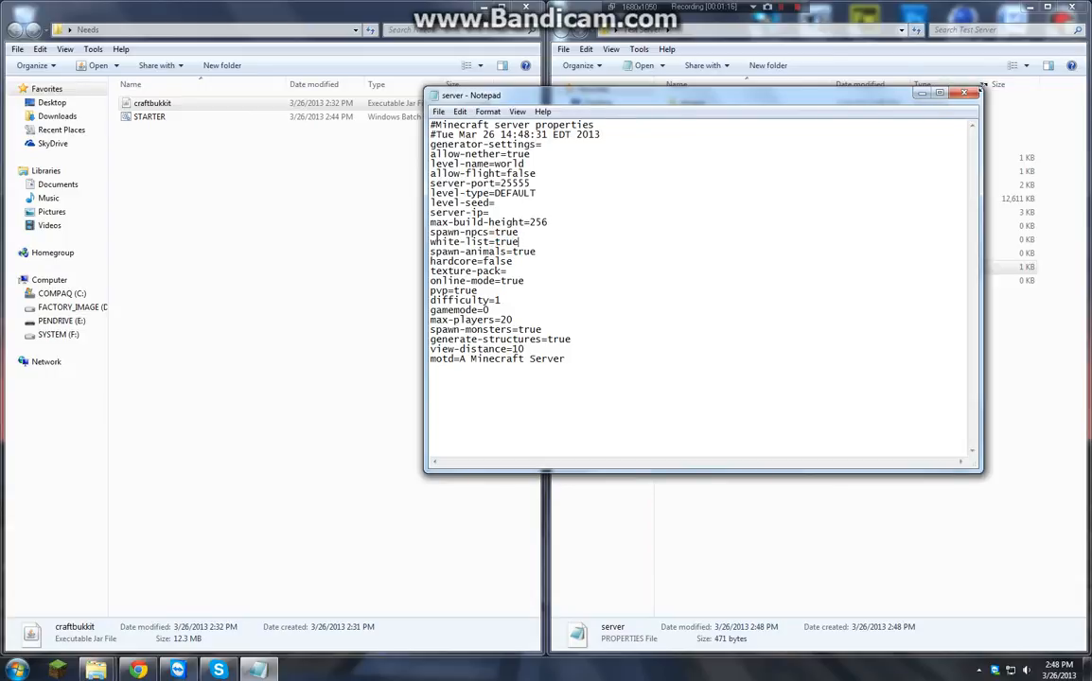
pyautogui.click(972, 93)
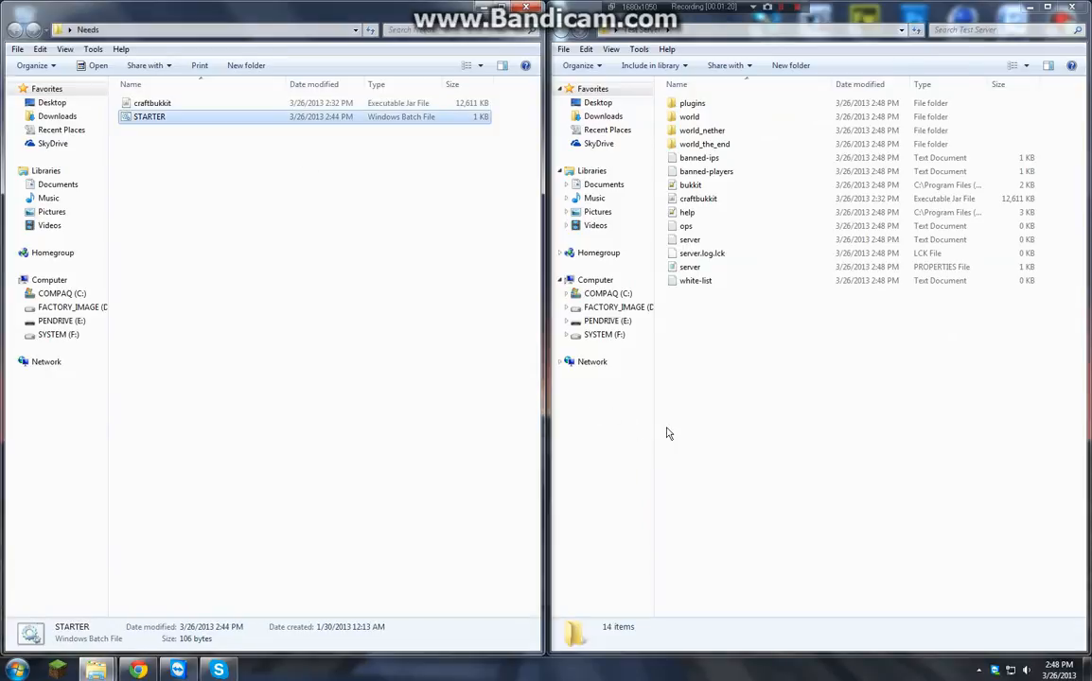
# Copy STARTER.bat into Test Server and launch the server from it.
pyautogui.click(689, 265)
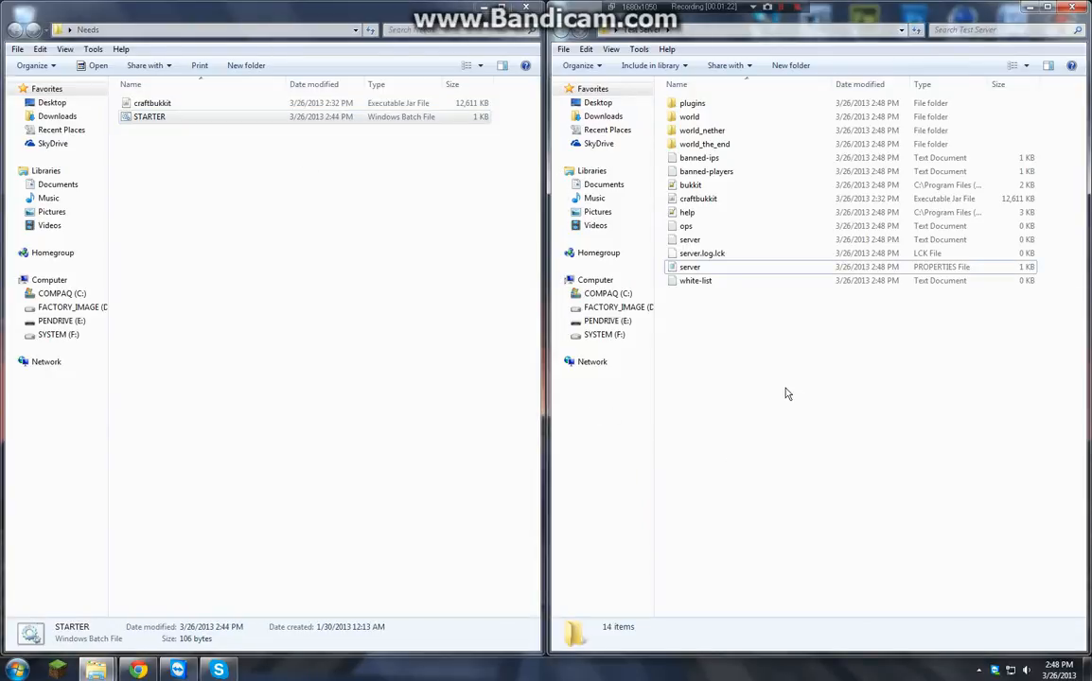
pyautogui.click(696, 280)
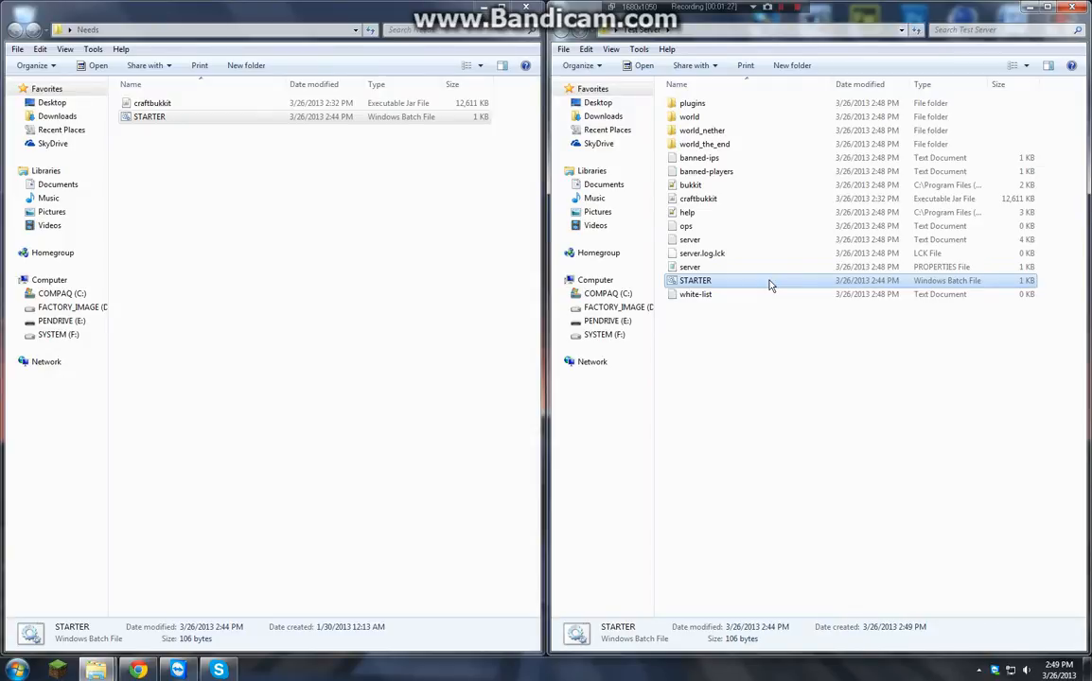
pyautogui.doubleClick(149, 116)
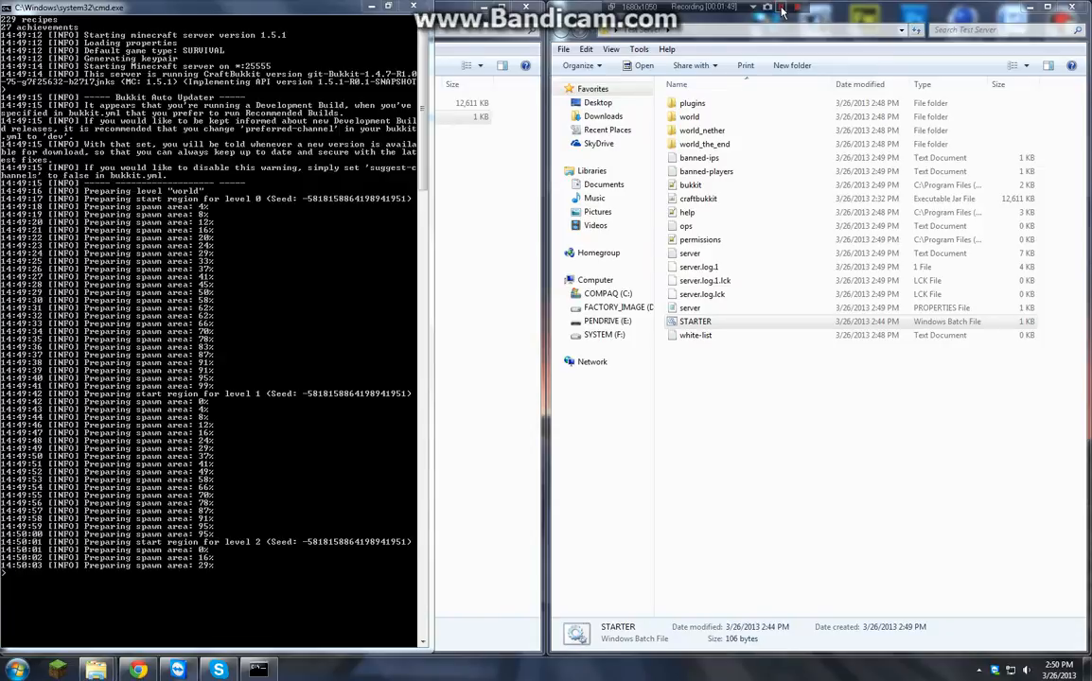
pyautogui.moveTo(754, 312)
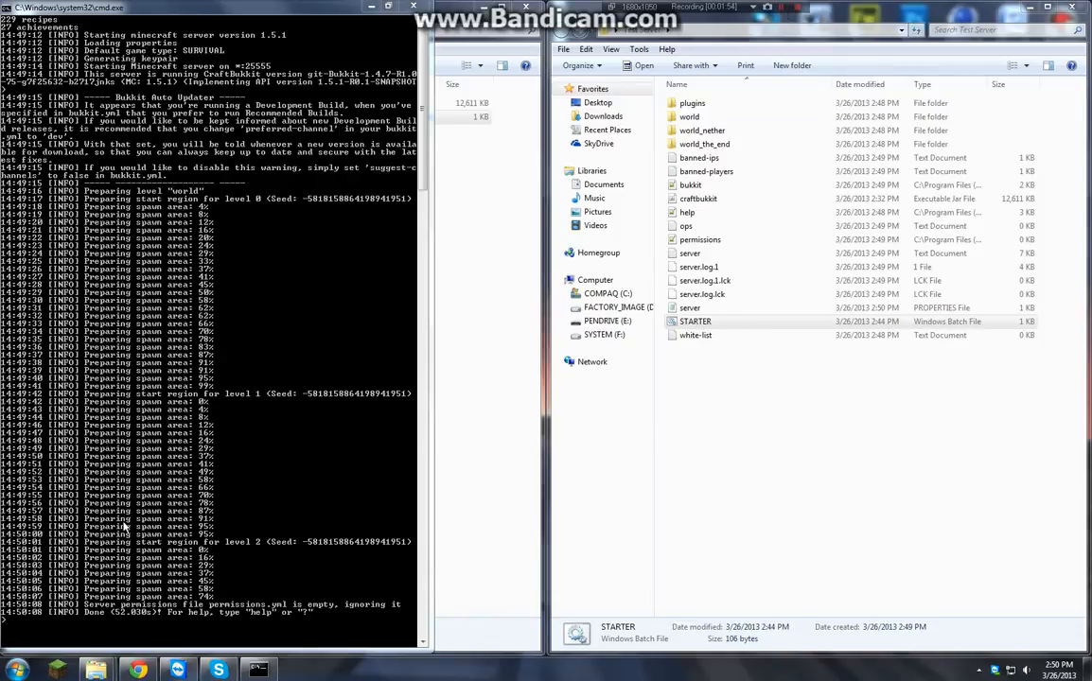
pyautogui.moveTo(265, 547)
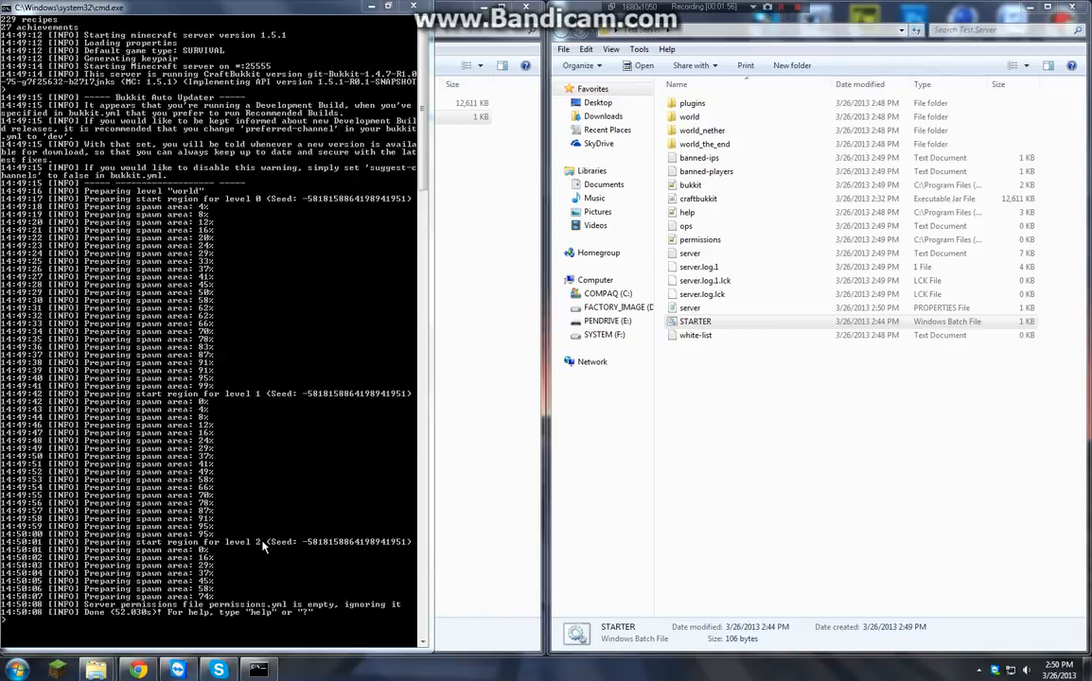
pyautogui.moveTo(369, 393)
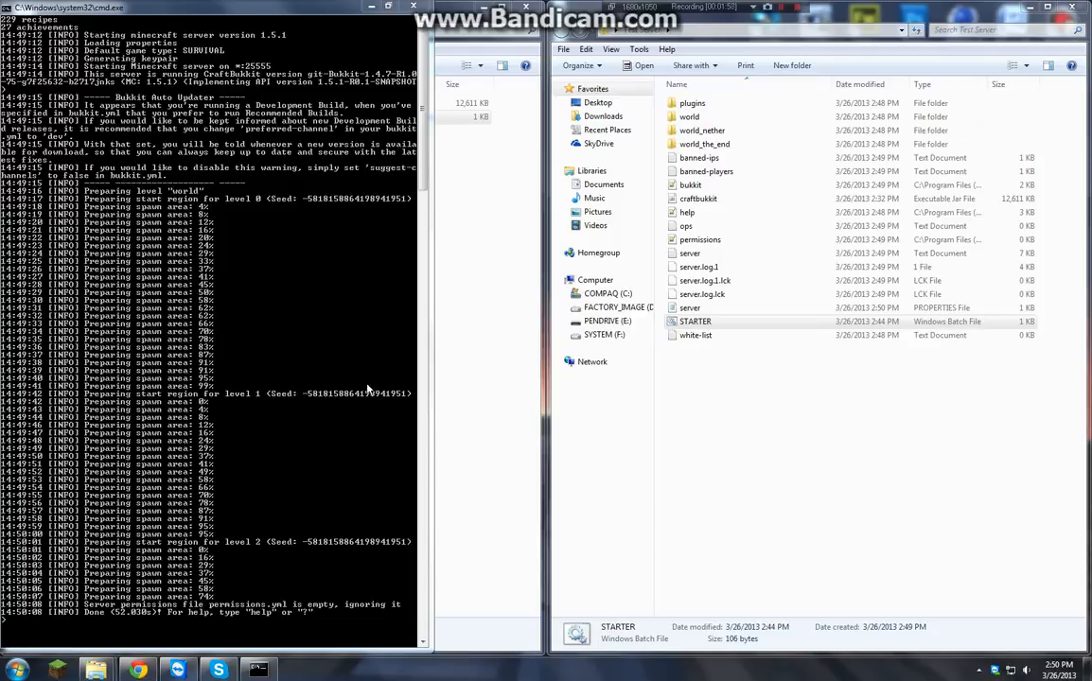
pyautogui.moveTo(324, 354)
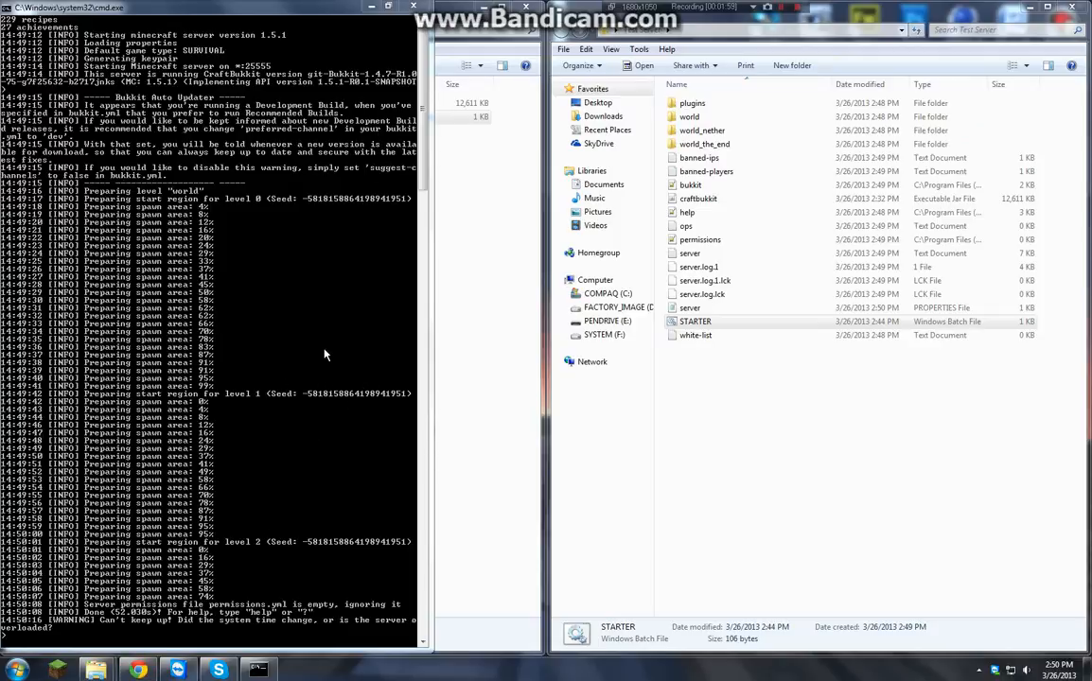
pyautogui.moveTo(310, 377)
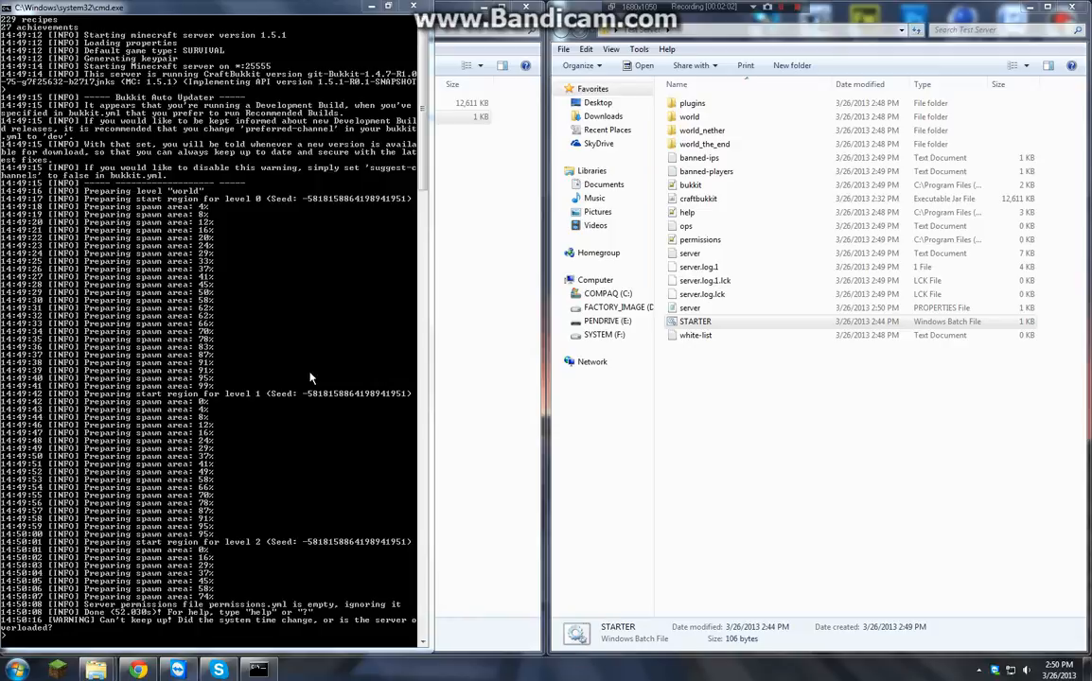